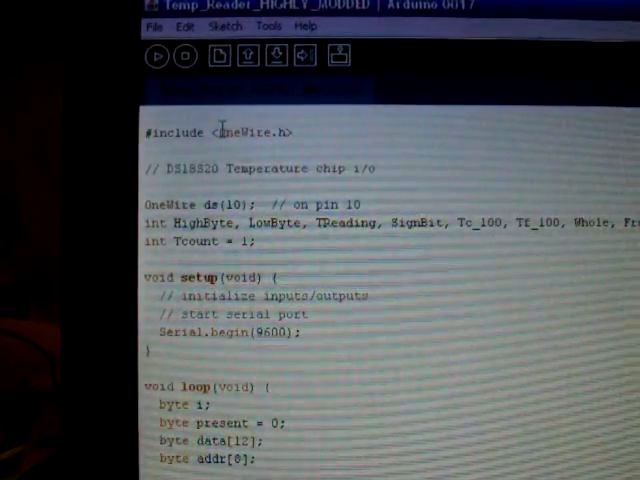
double_click(255, 132)
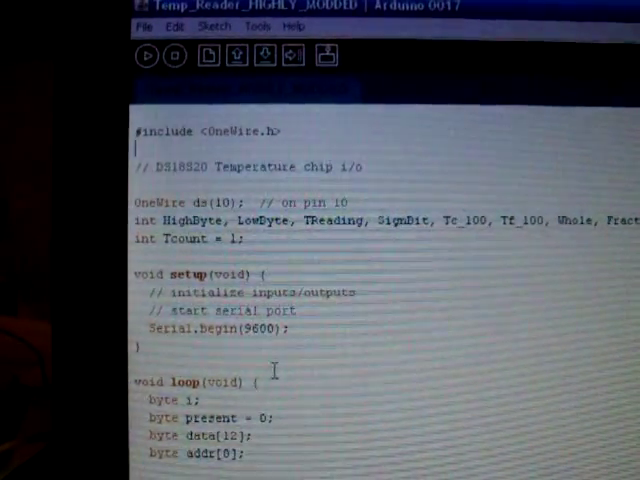
scroll("down", 3)
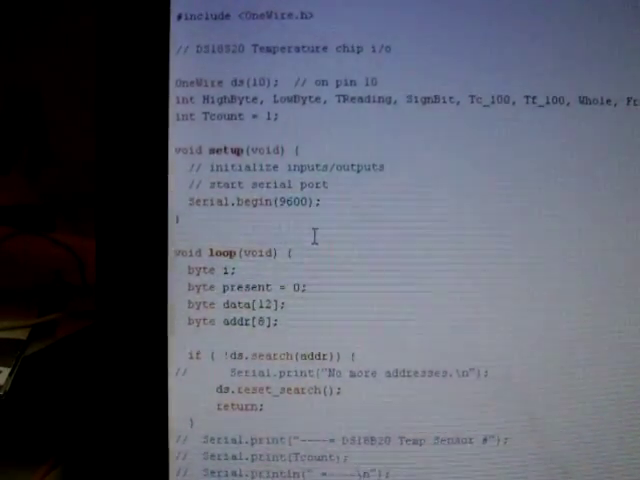
scroll("down", 3)
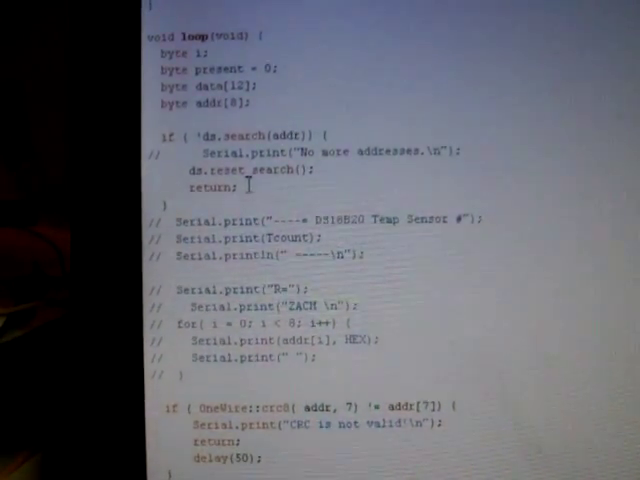
scroll("down", 3)
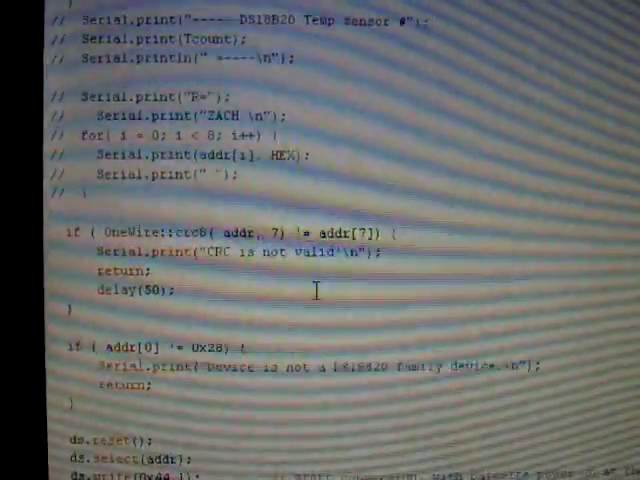
scroll("down", 3)
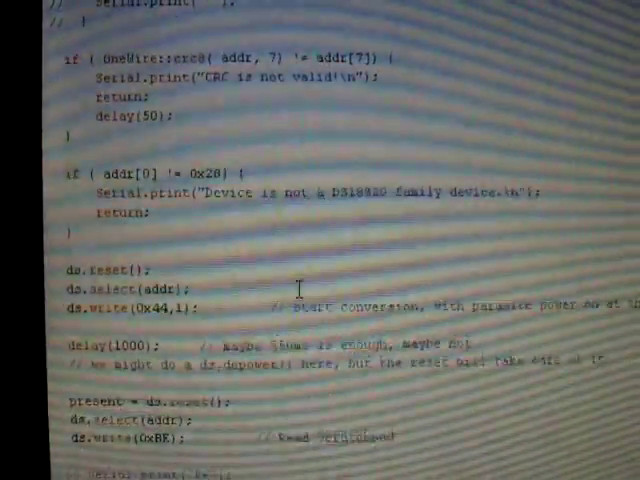
scroll("down", 3)
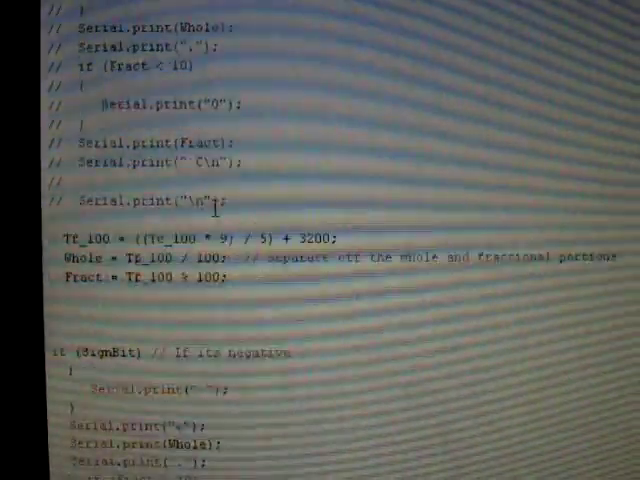
scroll("down", 3)
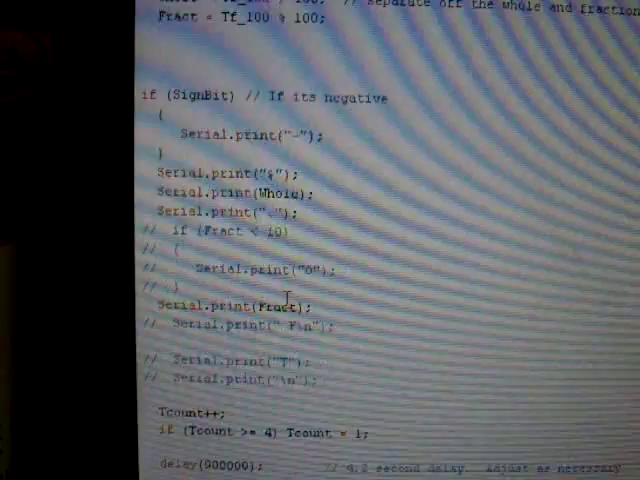
scroll("down", 3)
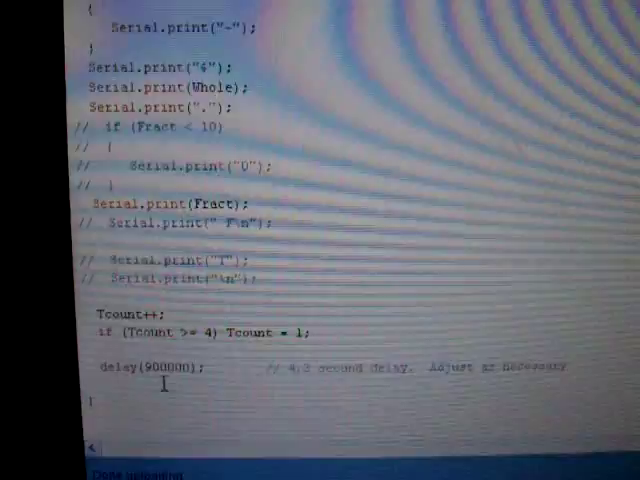
scroll("down", 3)
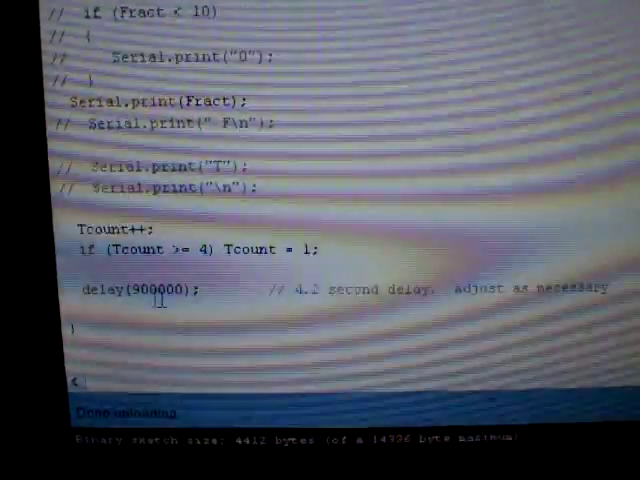